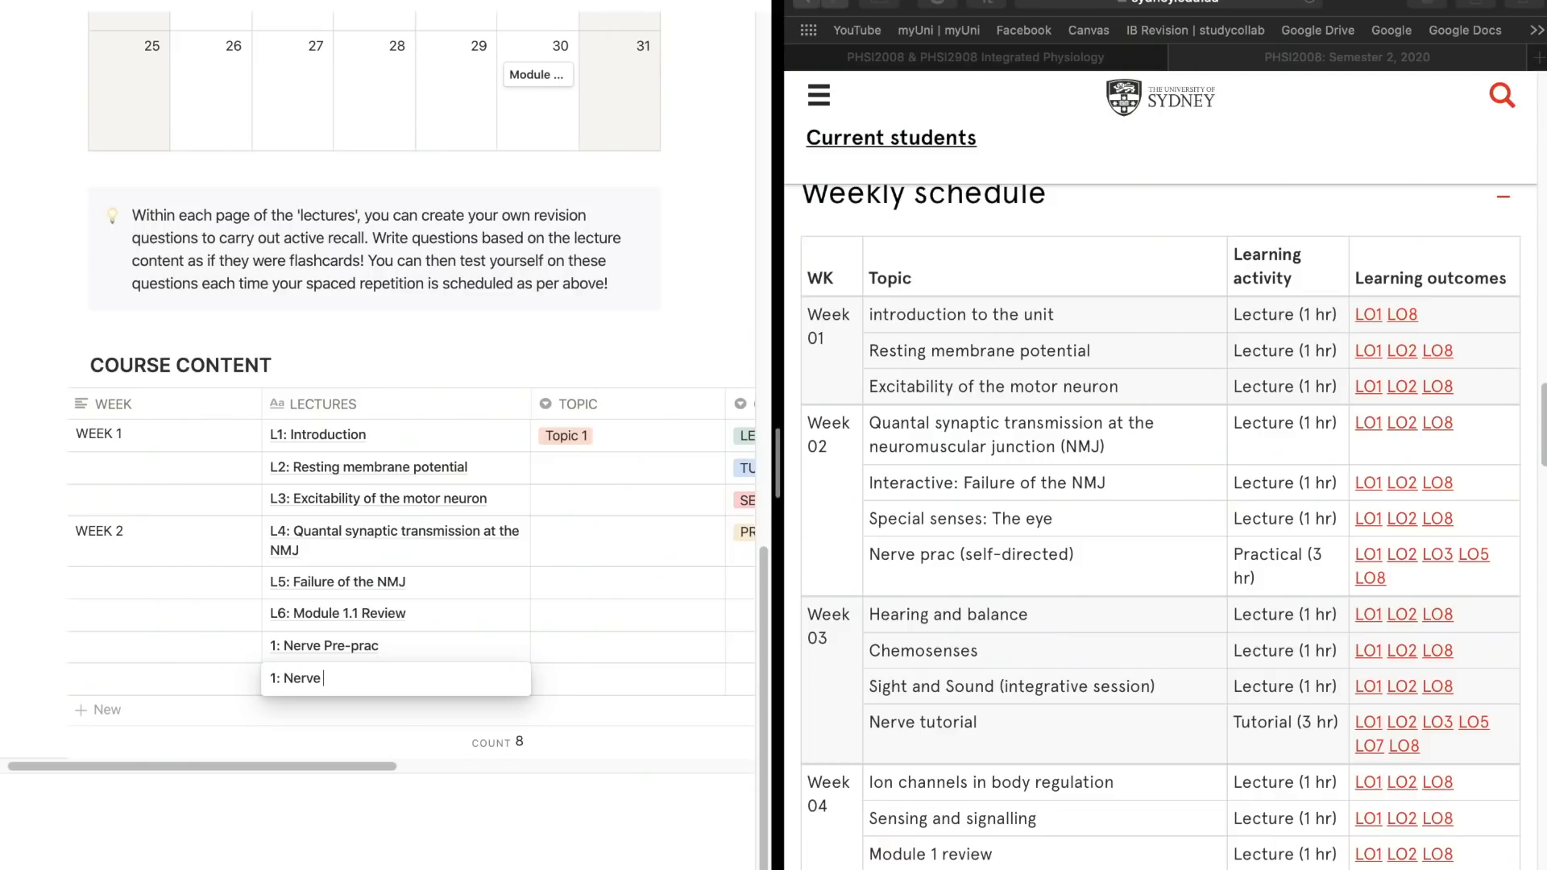
Complete the 1: Nerve Practical row and create the '1: Cellular Neurophysiology' topic tag for L2–L4.
{"action": "type", "text": "Practical"}
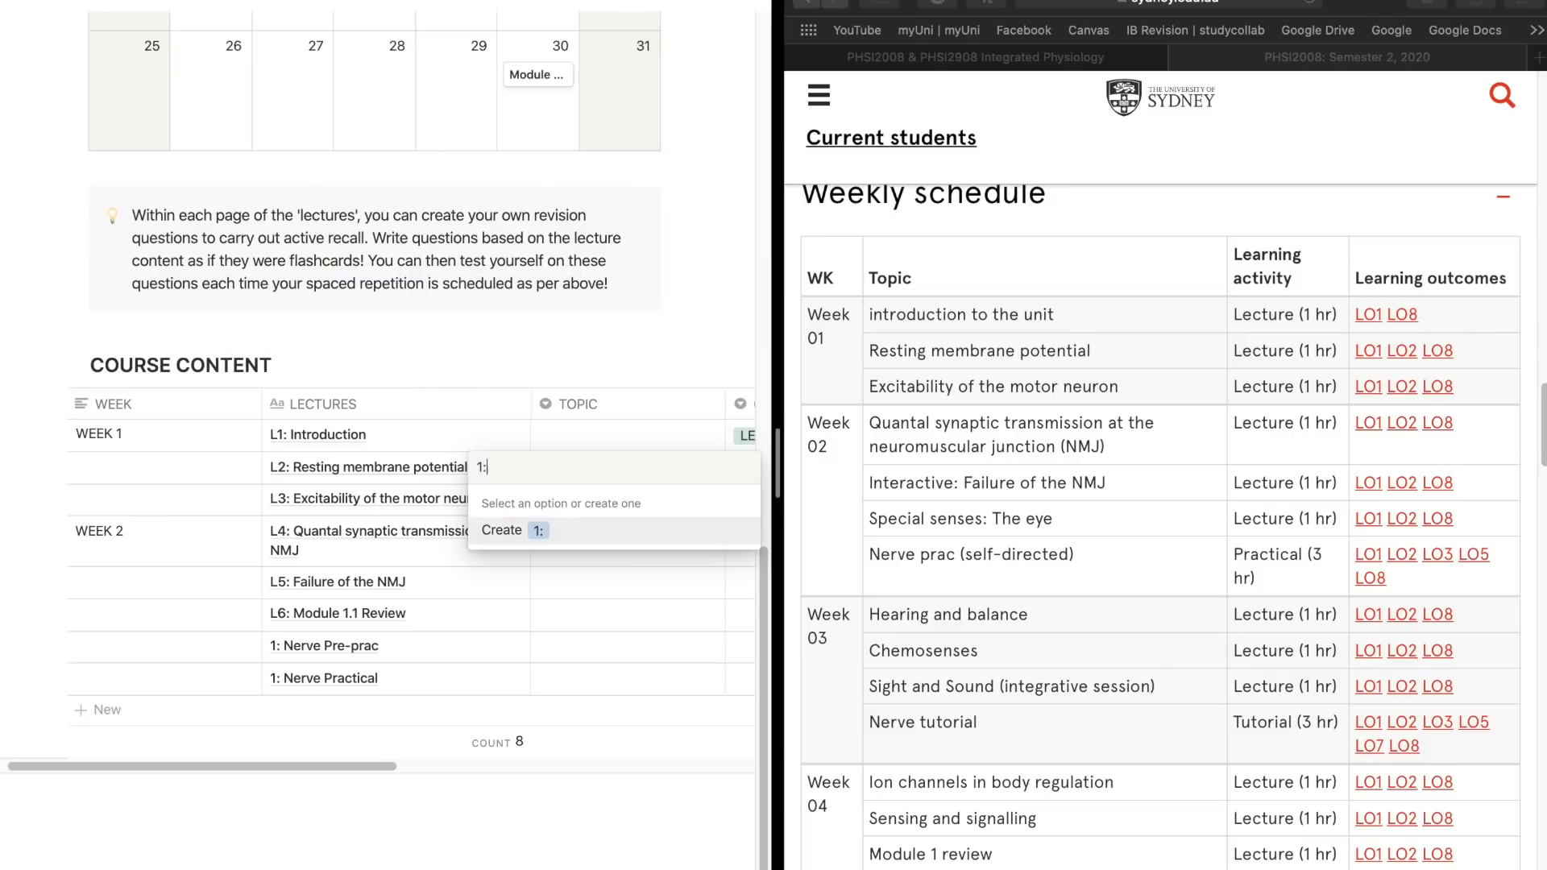
{"action": "type", "text": "Cellular Neurophys"}
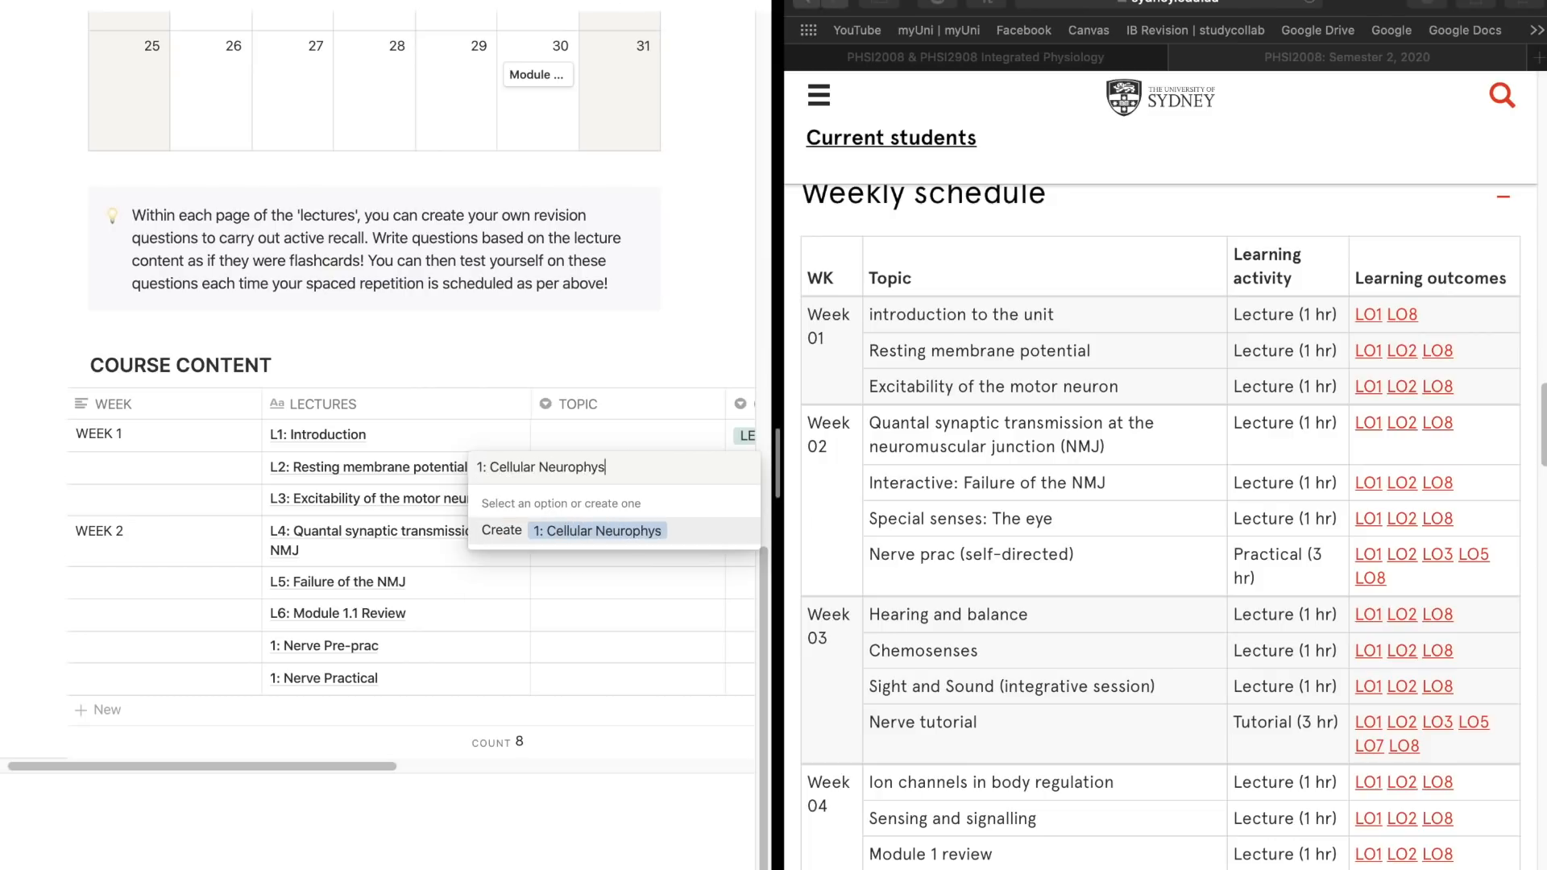
{"action": "left_click", "coordinate": [598, 531]}
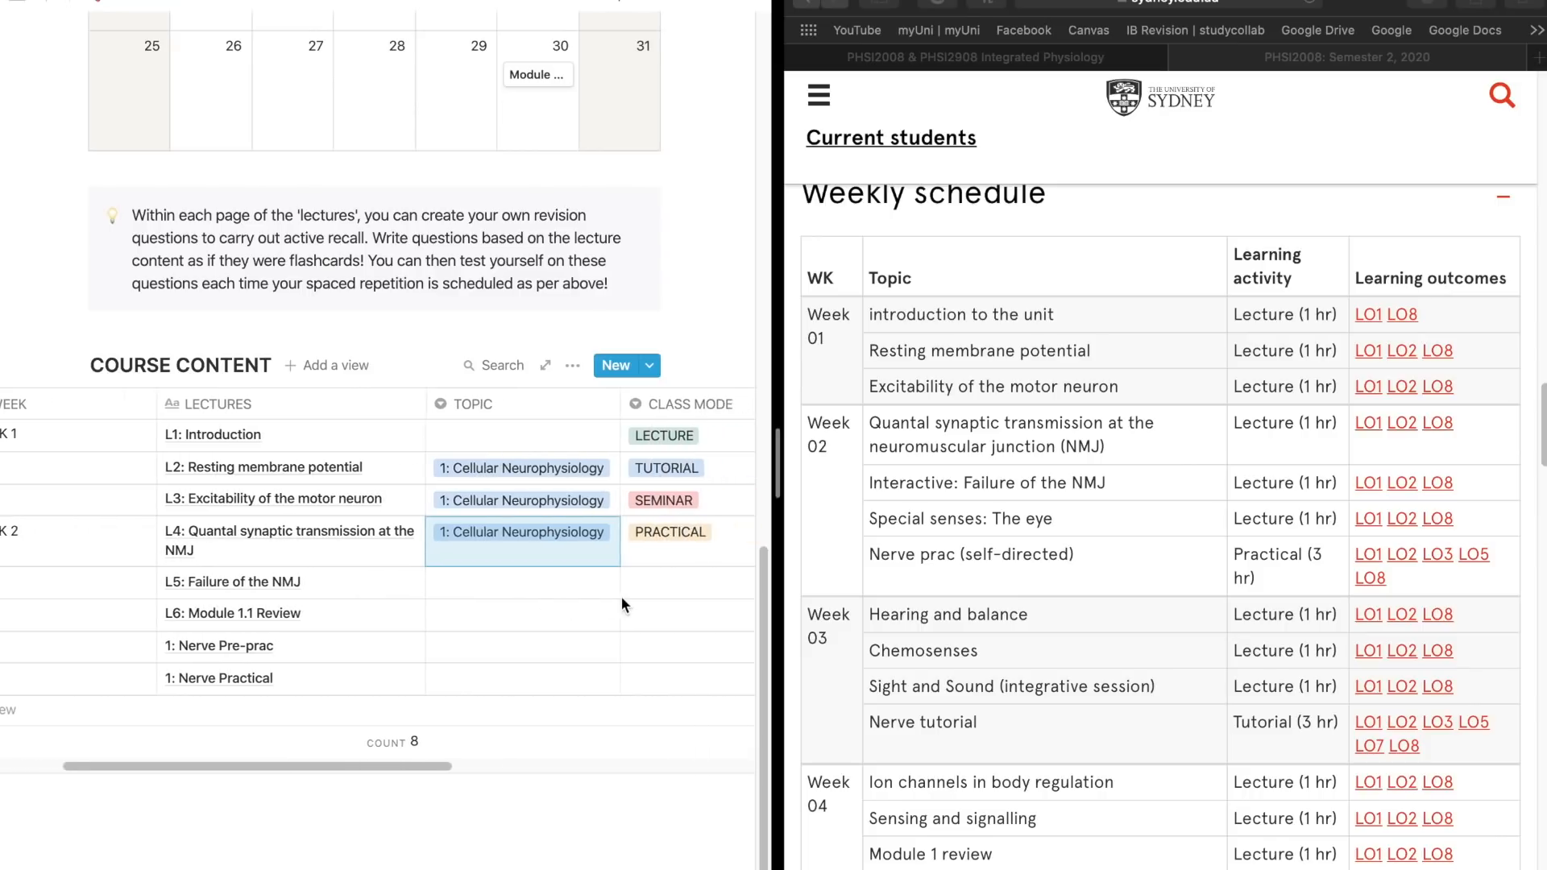
{"action": "left_click", "coordinate": [670, 531]}
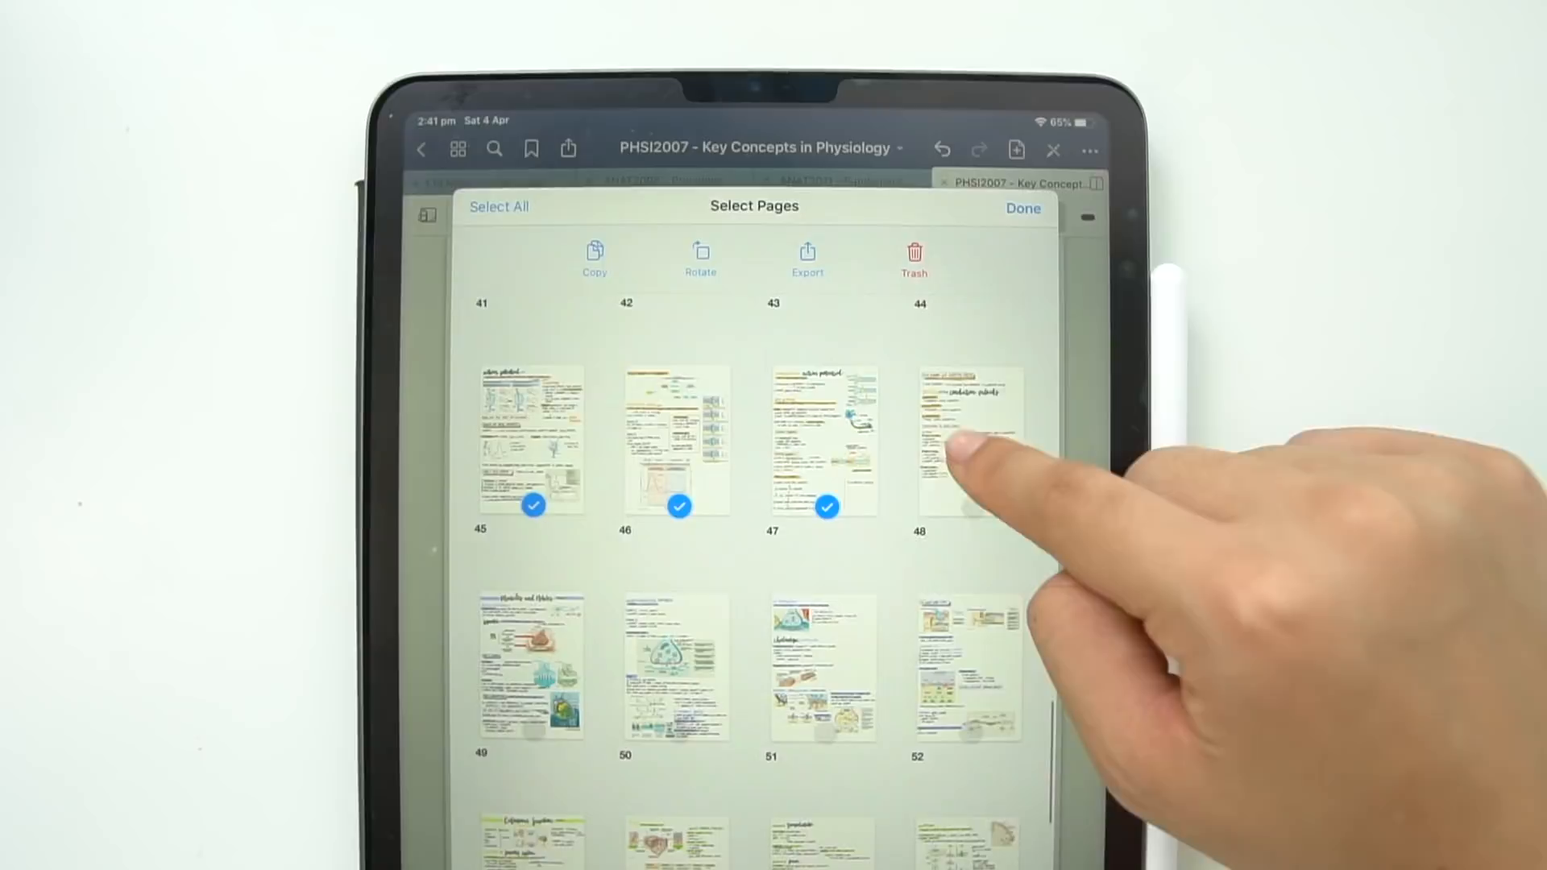
Add page 48 to the selected note pages in the physiology notebook.
{"action": "left_click", "coordinate": [808, 256]}
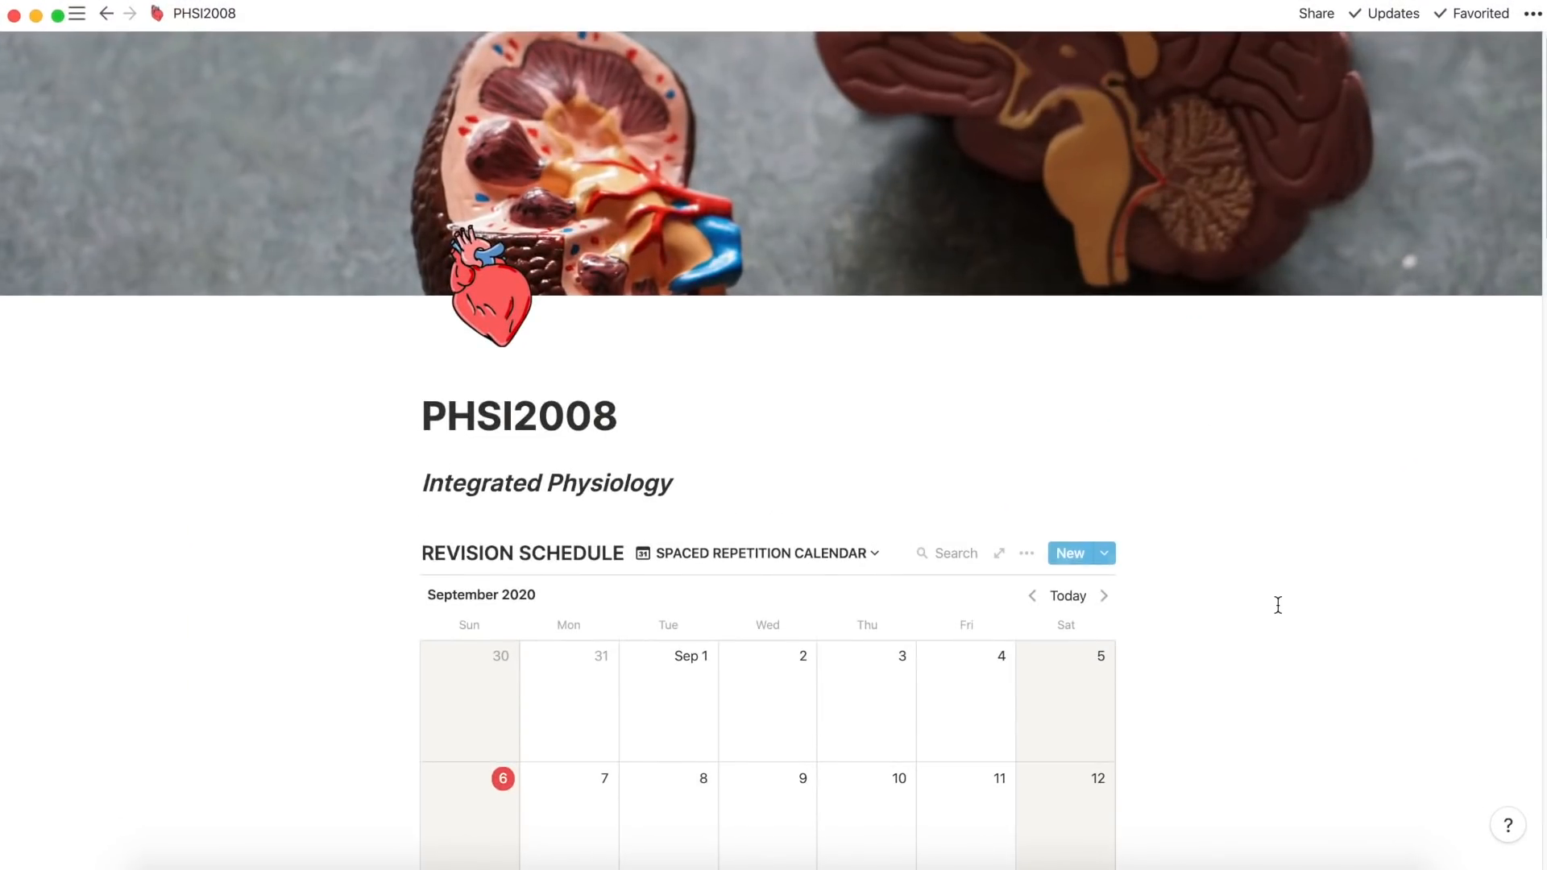
{"action": "scroll", "scroll_direction": "down", "scroll_amount": 3}
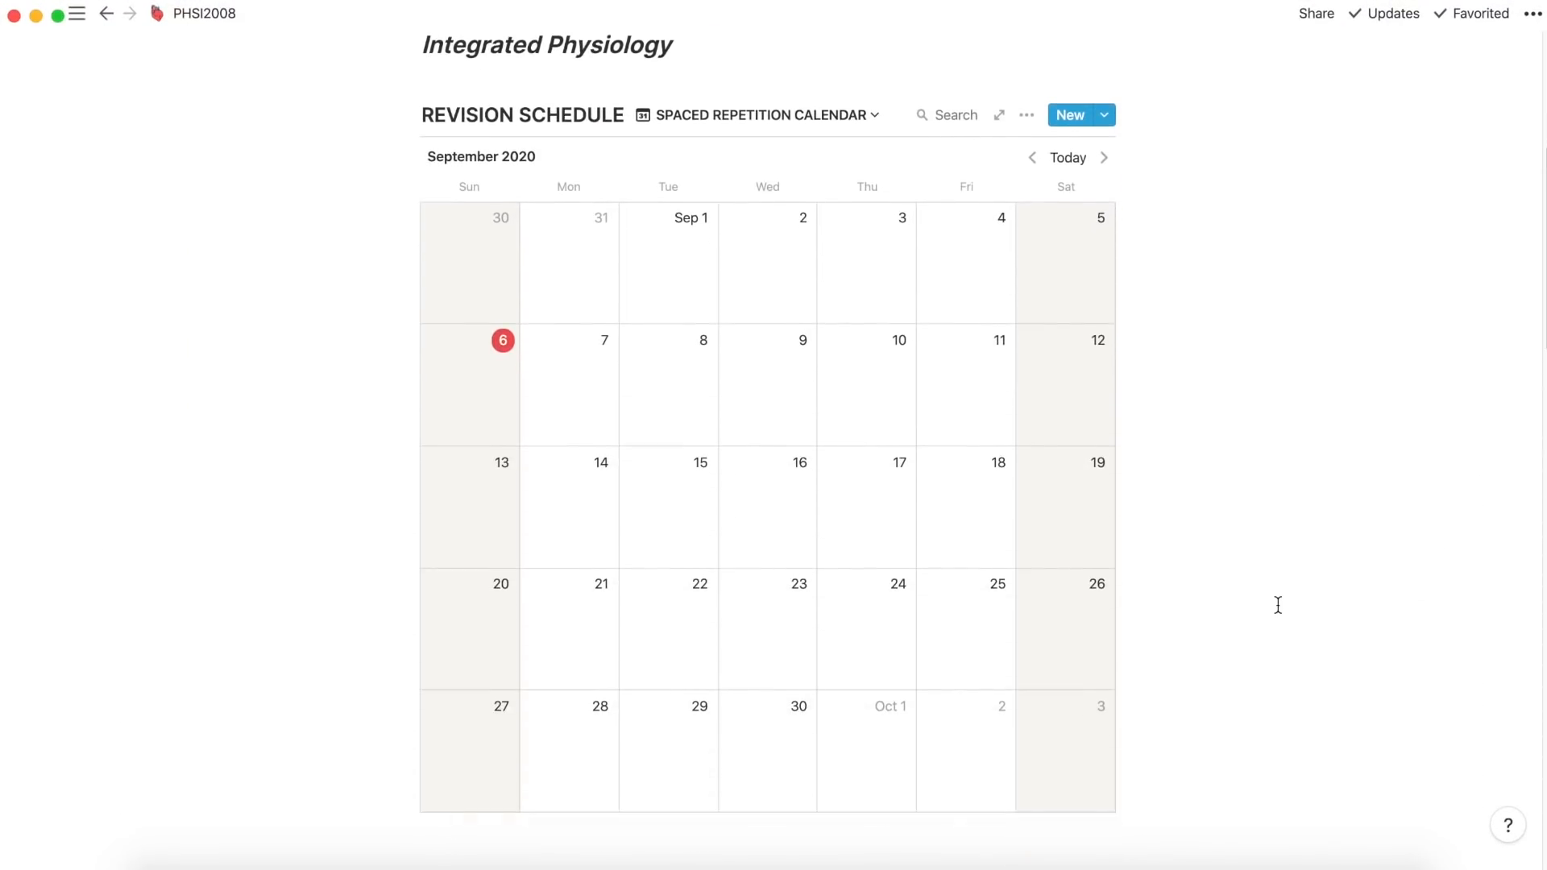
{"action": "scroll", "scroll_direction": "down", "scroll_amount": 3}
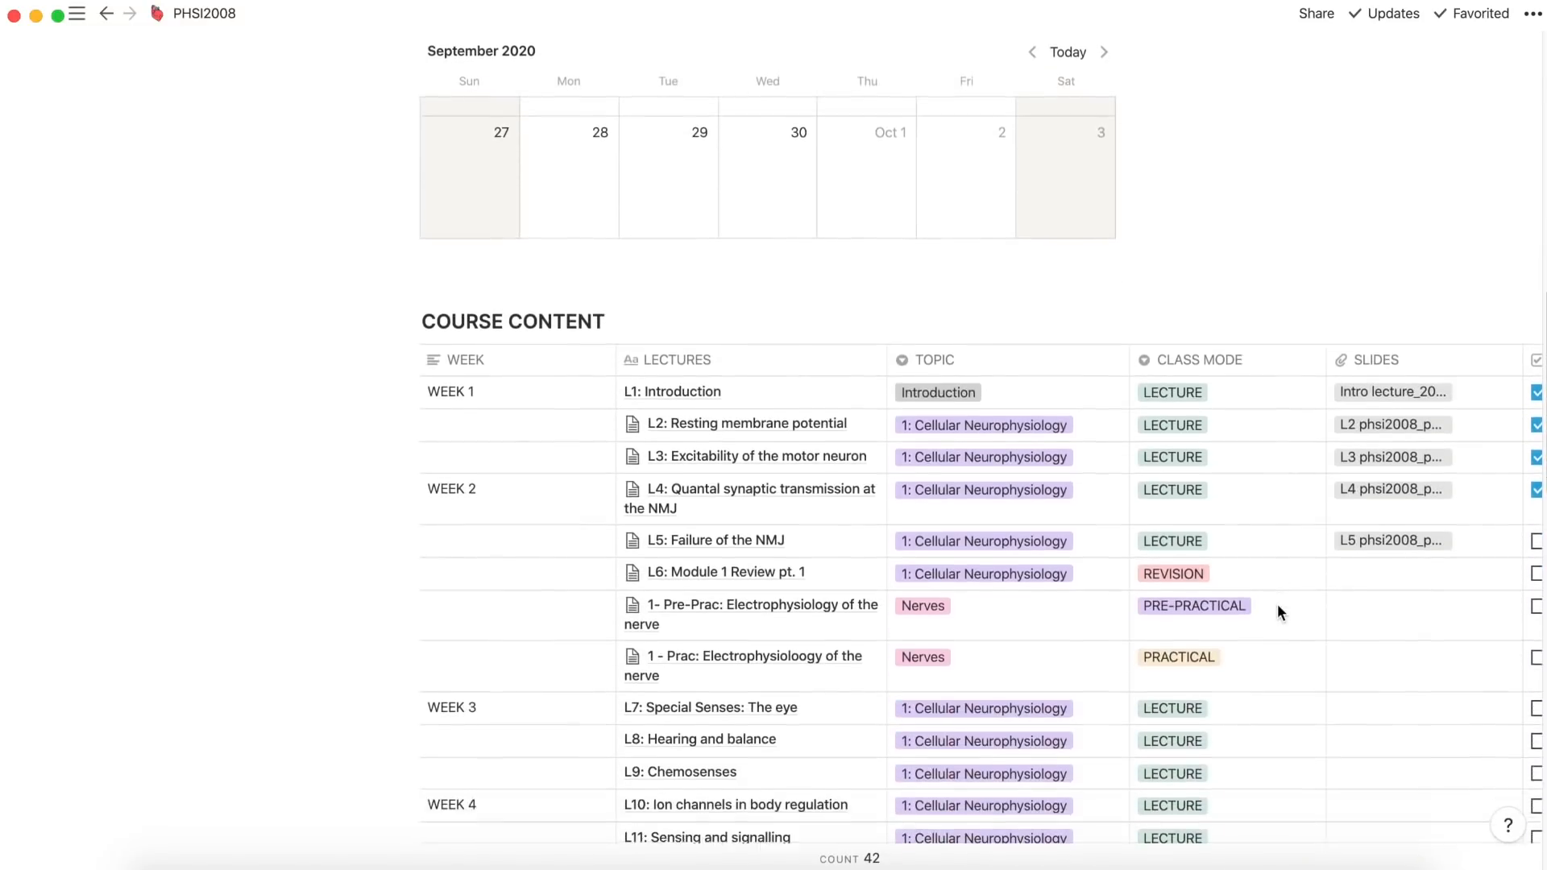
{"action": "scroll", "scroll_direction": "down", "scroll_amount": 3}
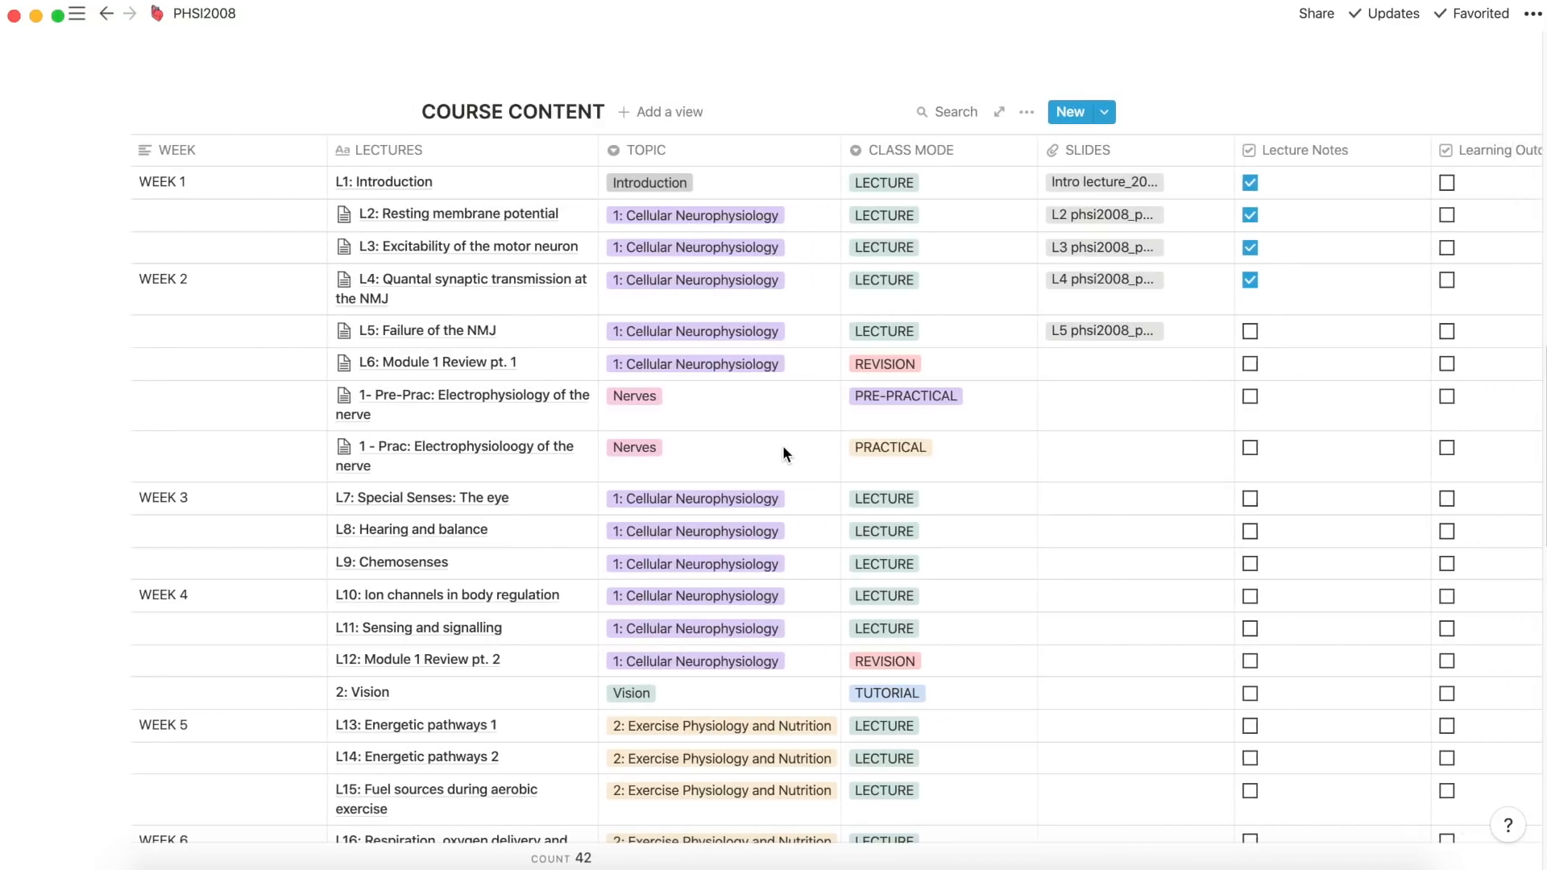
{"action": "scroll", "scroll_direction": "right", "scroll_amount": 3}
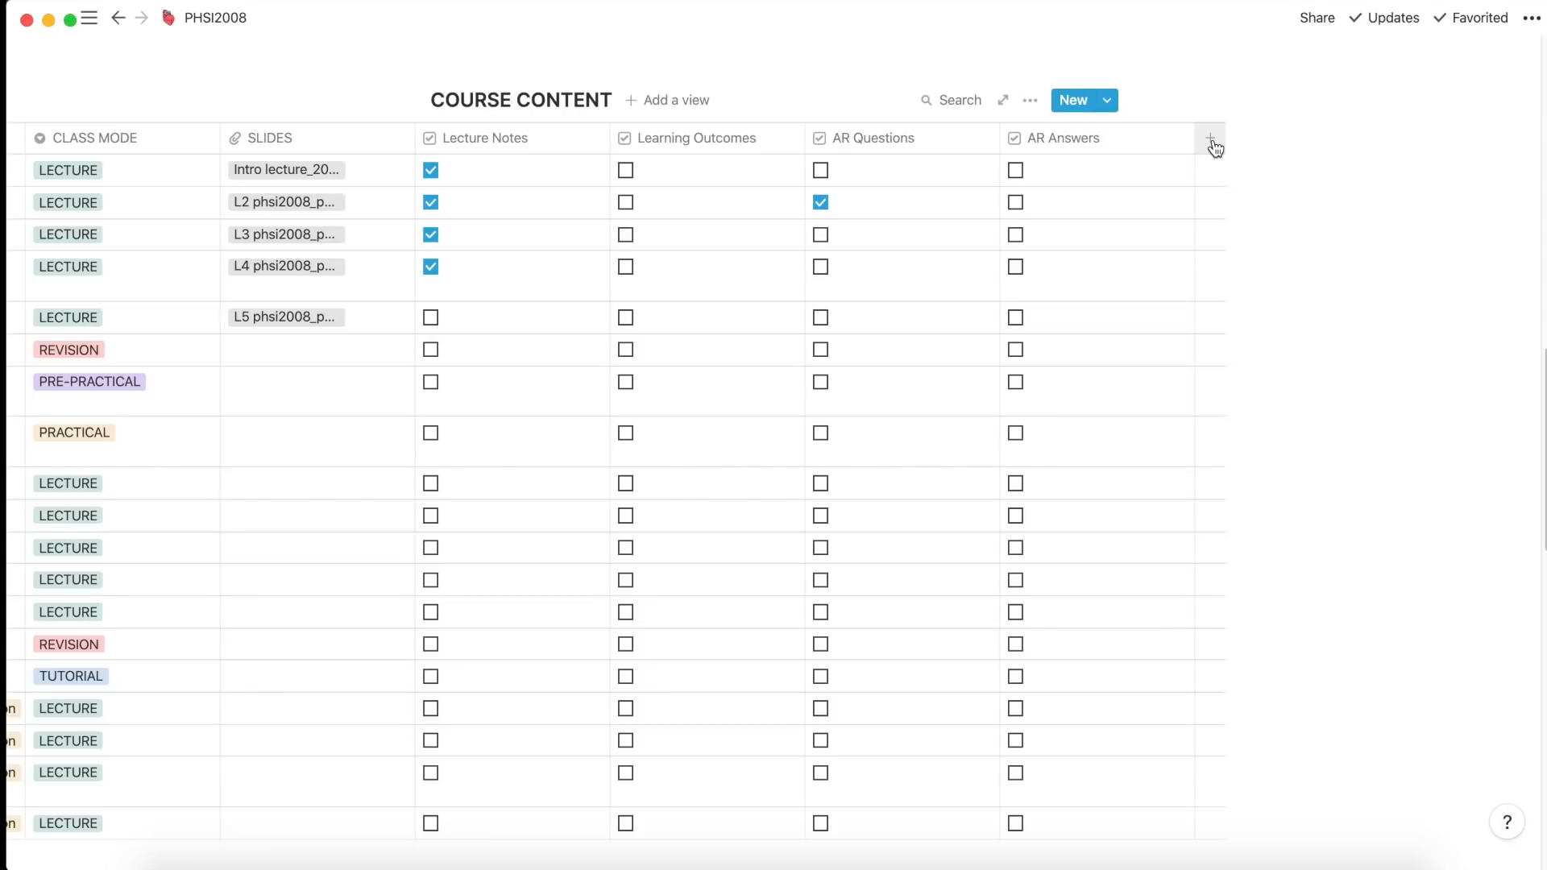
Add a 'Summary Page' column of type Checkbox to the Course Content table.
{"action": "left_click", "coordinate": [1210, 139]}
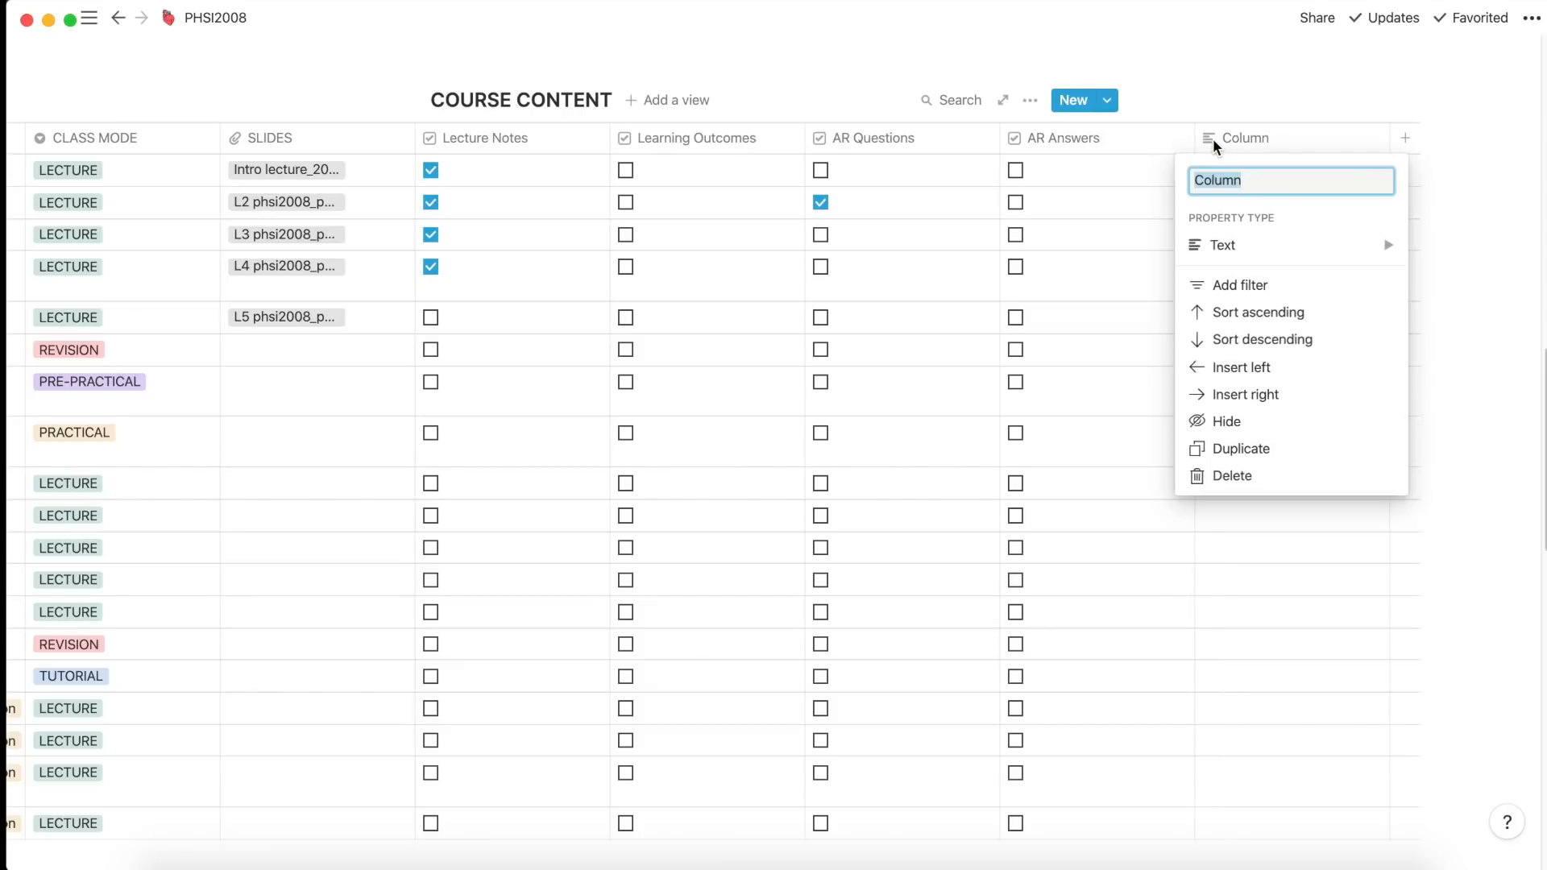
{"action": "type", "text": "Summary Page"}
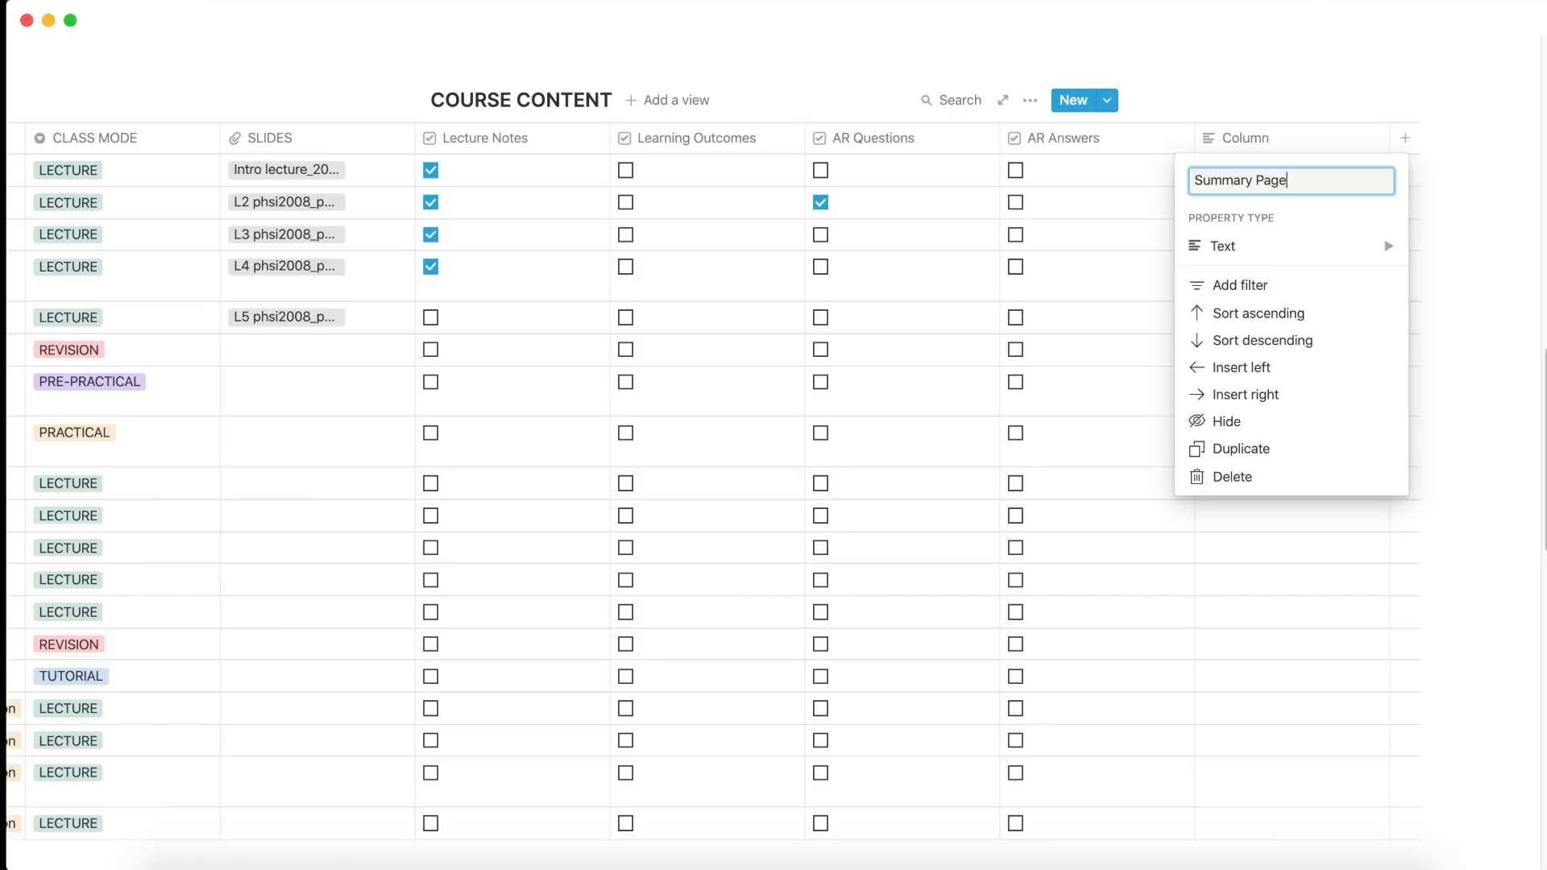
{"action": "left_click", "coordinate": [1223, 245]}
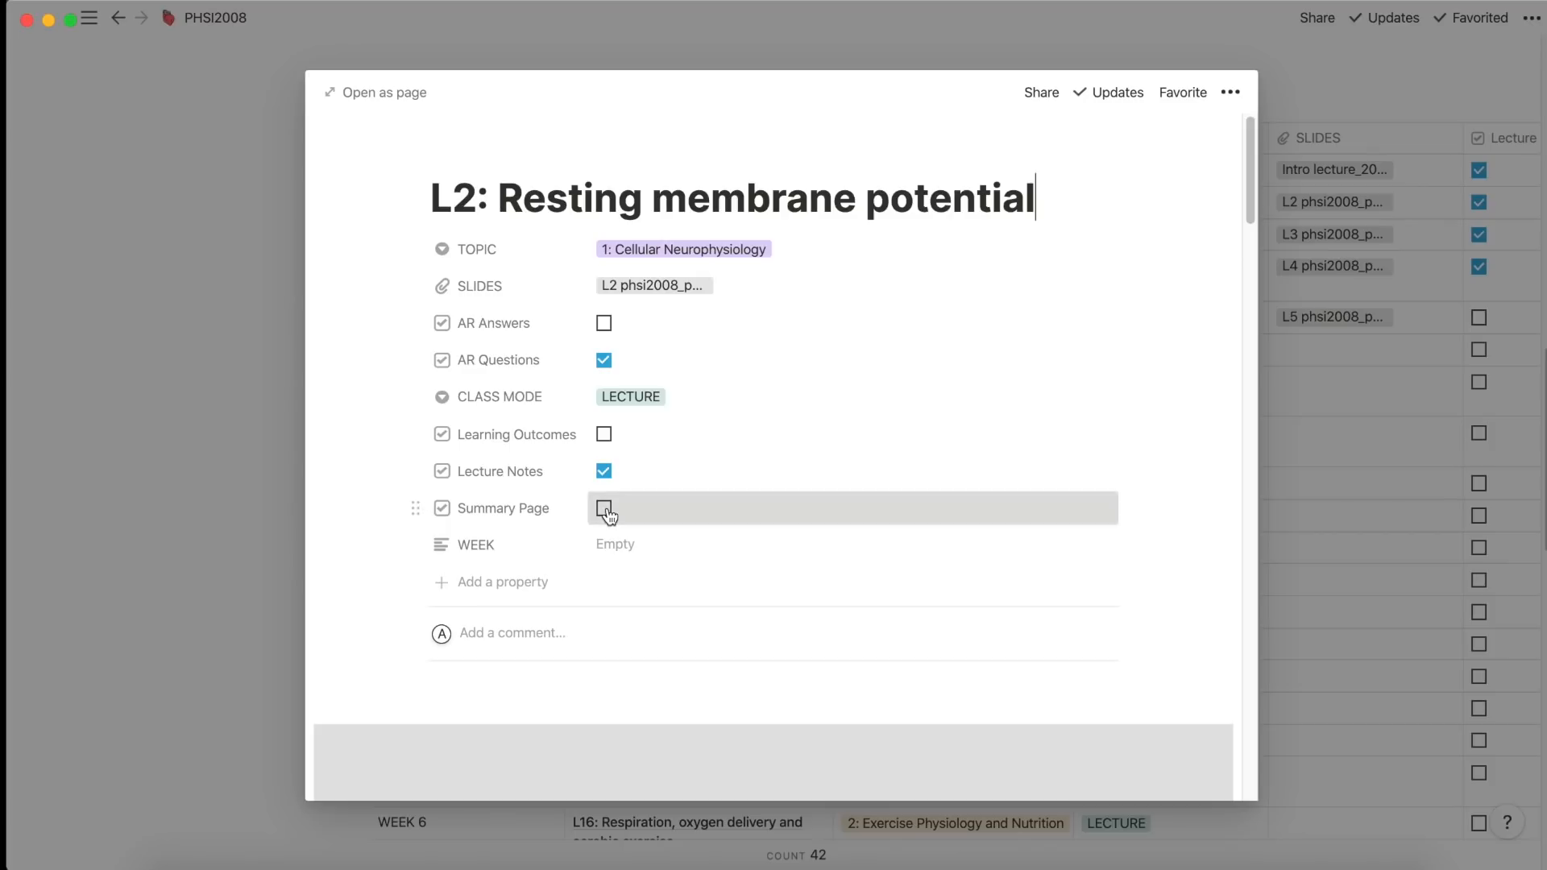
Open the L3: Excitability of the motor neuron page and review its Learning Outcomes questions.
{"action": "left_click", "coordinate": [604, 508]}
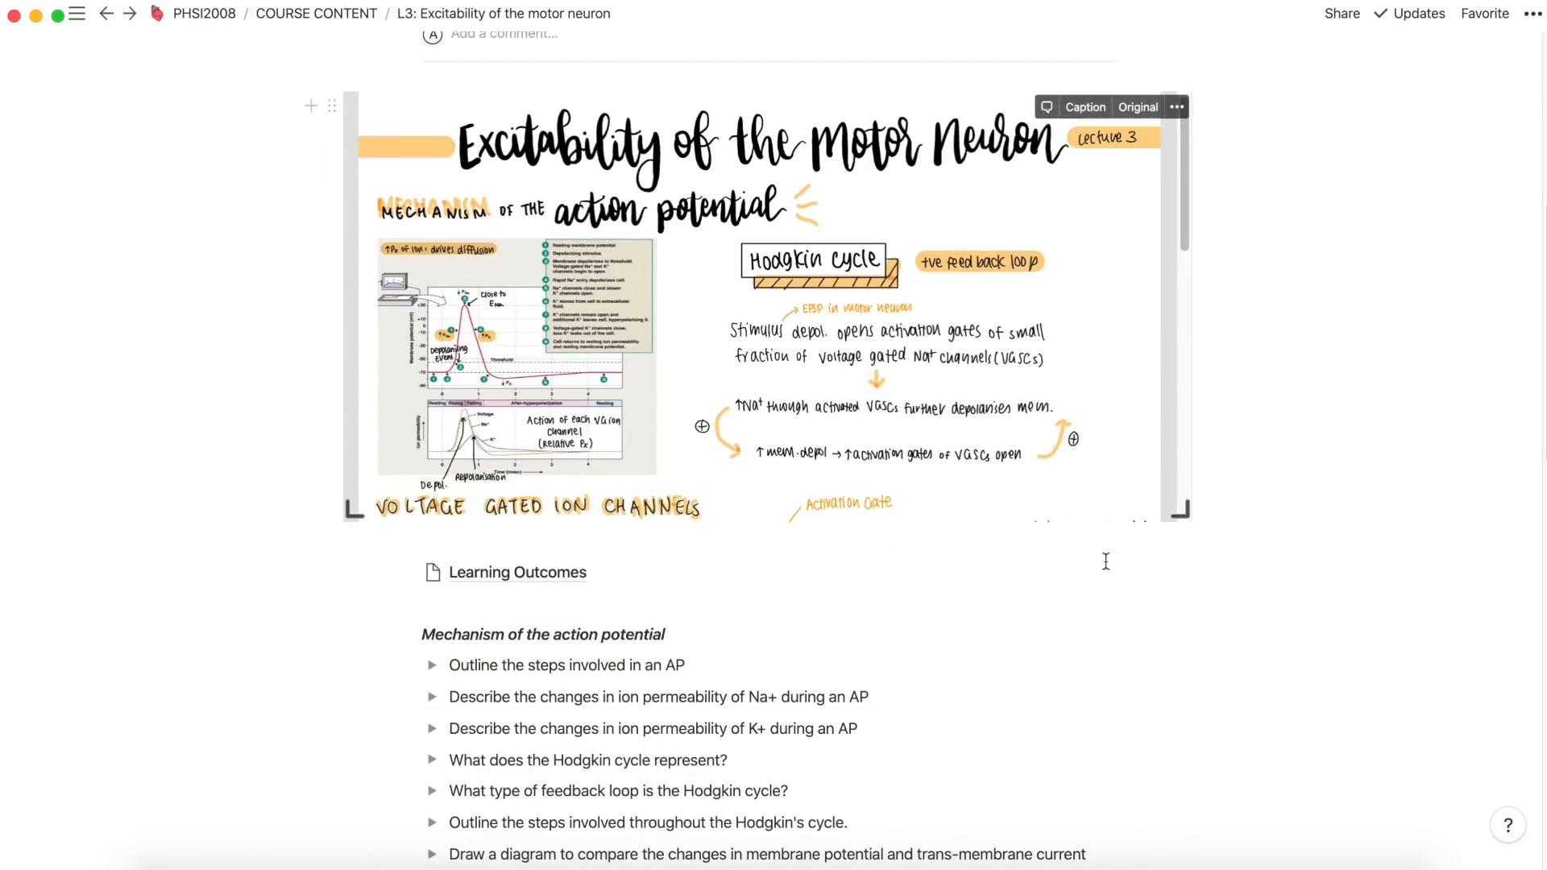
{"action": "scroll", "scroll_direction": "down", "scroll_amount": 3}
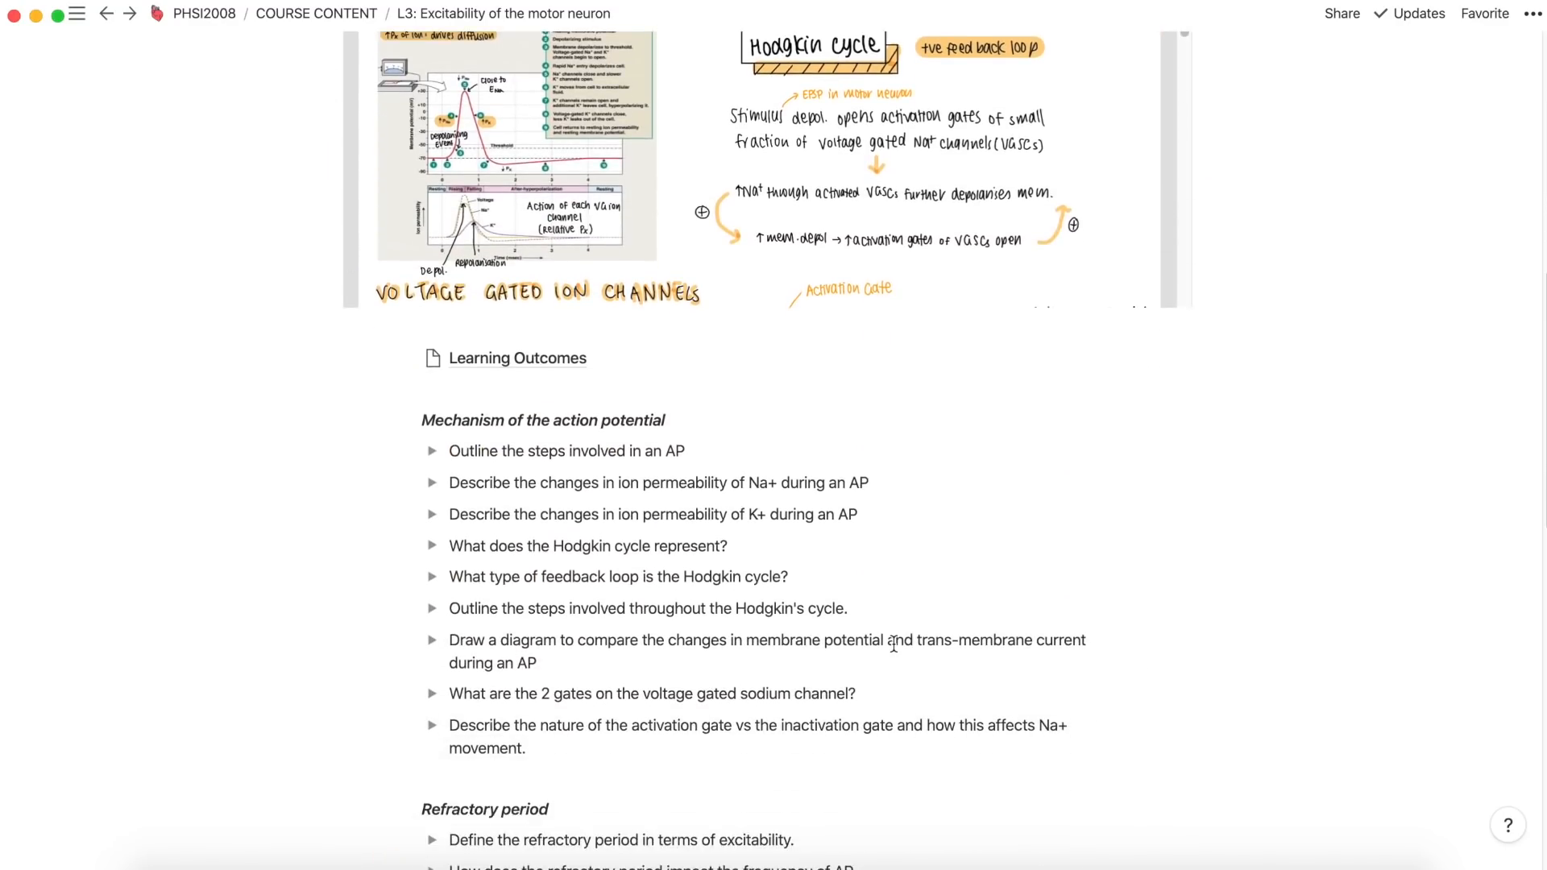
{"action": "scroll", "scroll_direction": "down", "scroll_amount": 3}
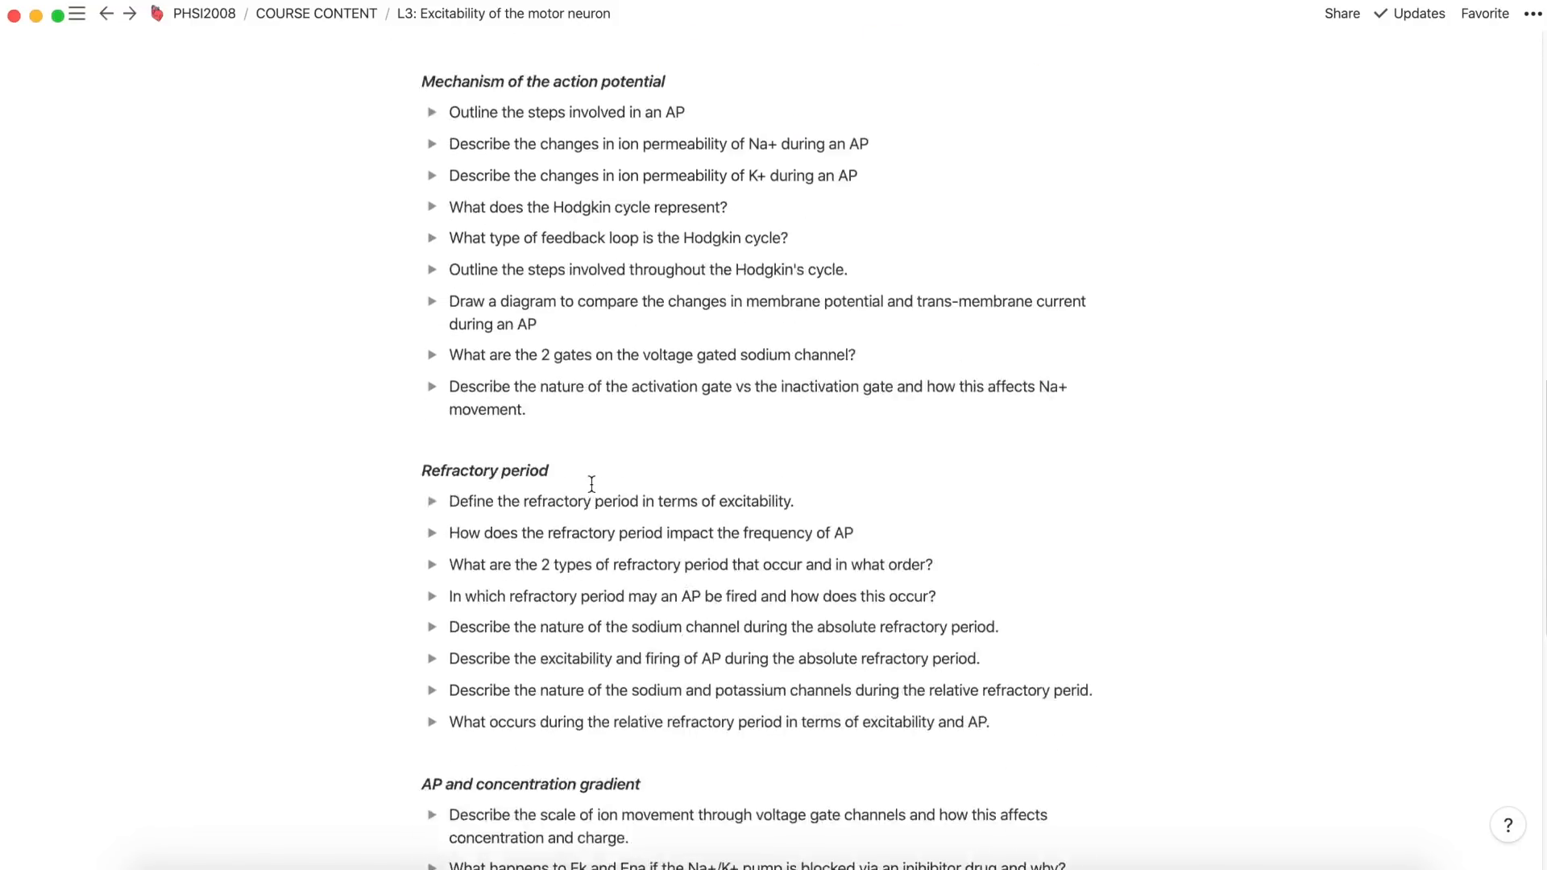